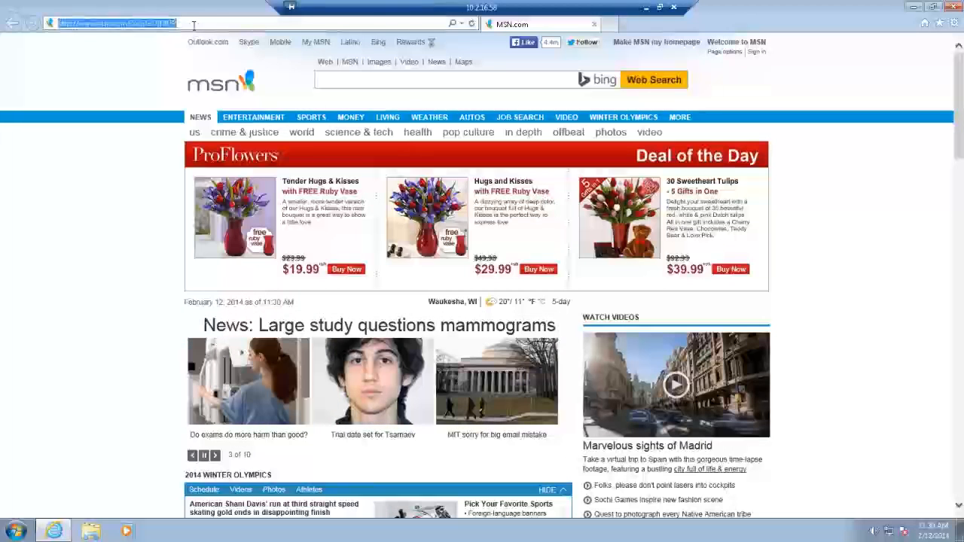
# Go to bighammer.com and choose Arizona as the state in the Deck Designer
pyautogui.write('bighammer')
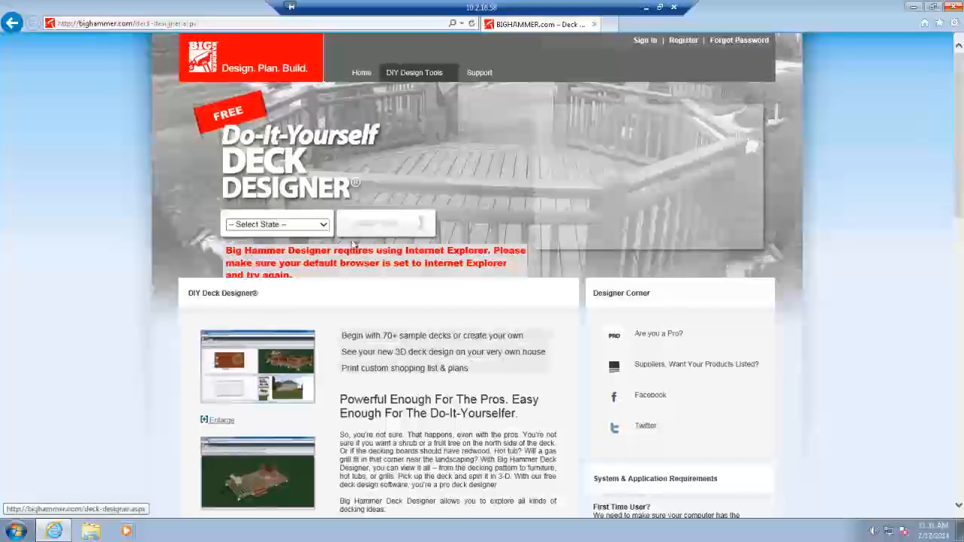
pyautogui.click(277, 223)
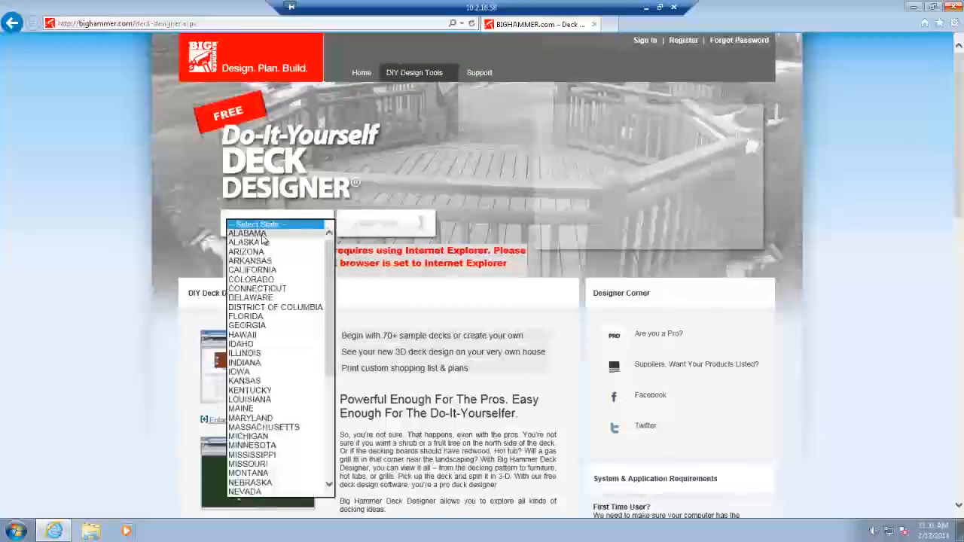
pyautogui.click(245, 252)
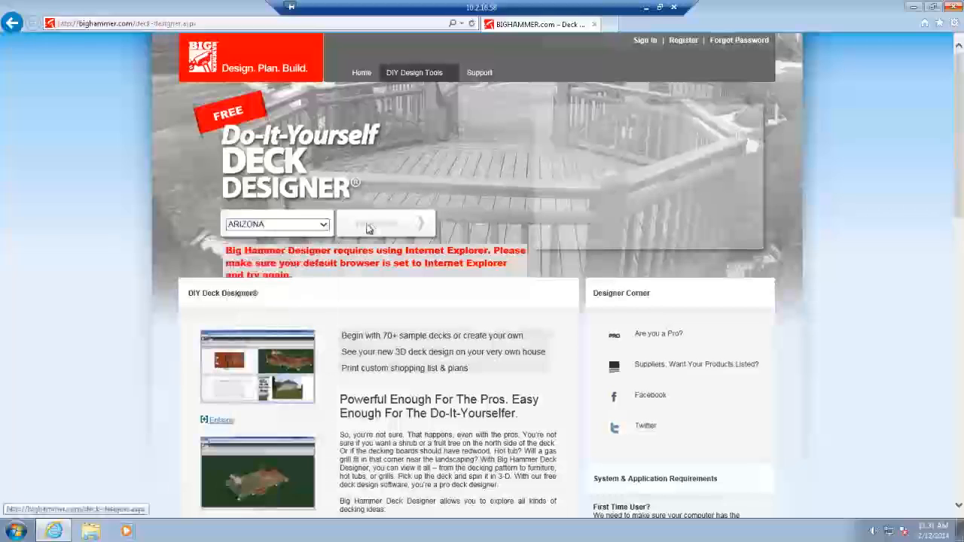
pyautogui.moveTo(856, 184)
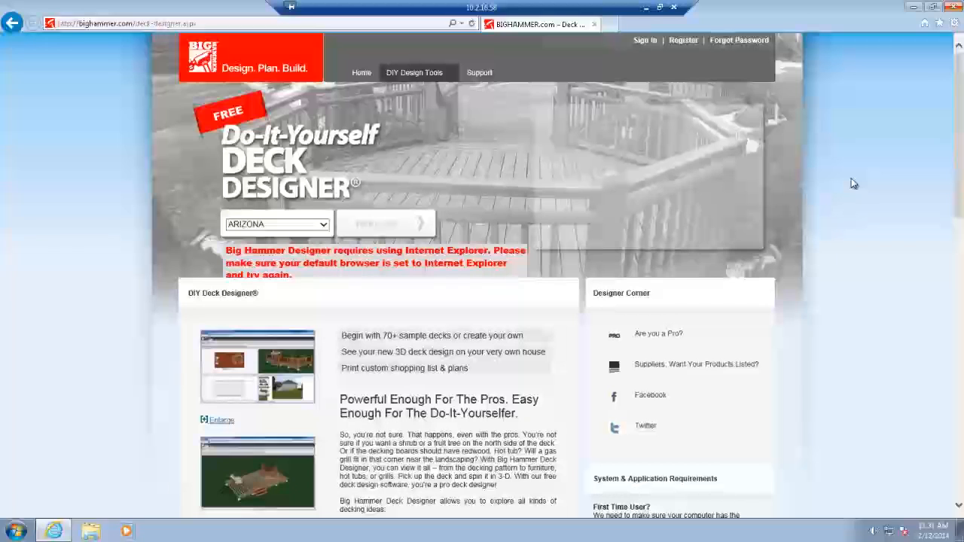
# Reach the Trusted sites list from Internet Options' Security settings
pyautogui.click(955, 22)
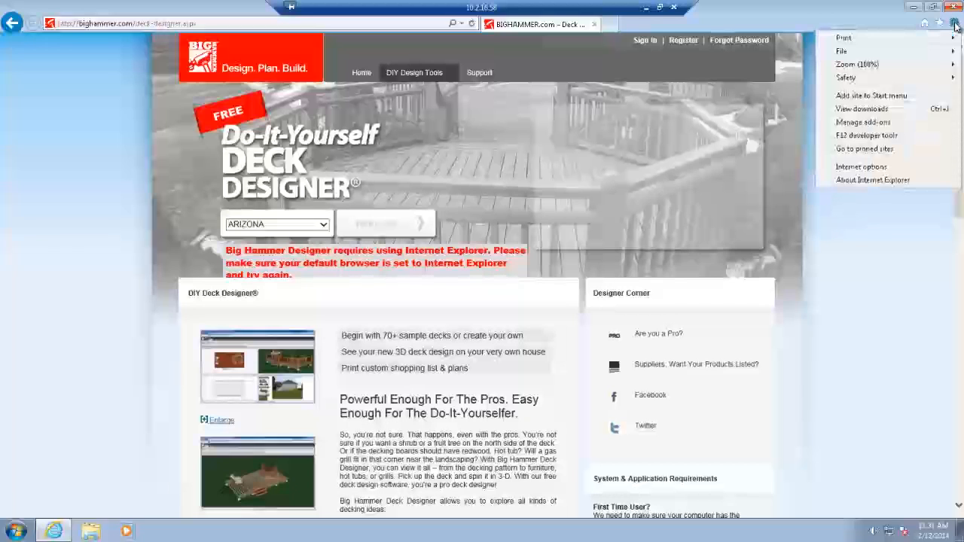
pyautogui.moveTo(862, 165)
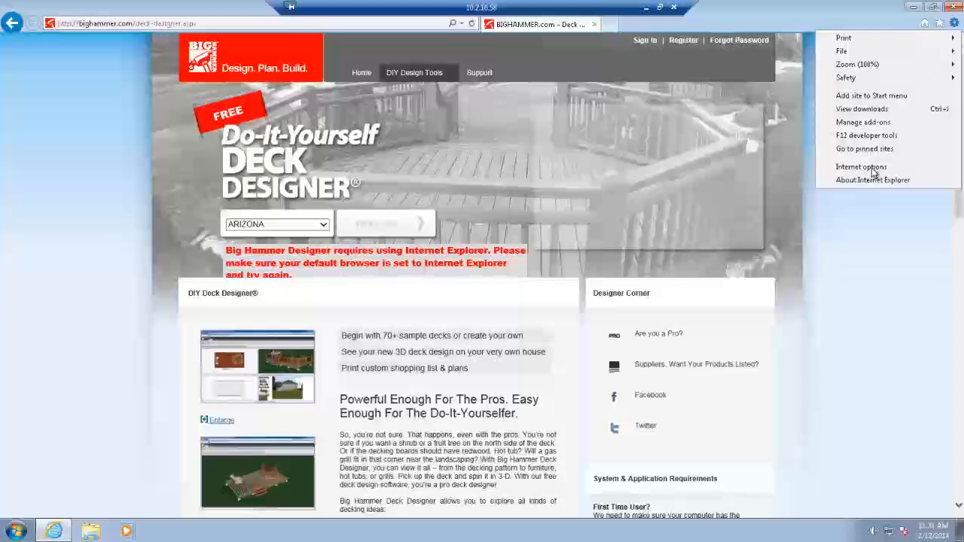
pyautogui.click(862, 165)
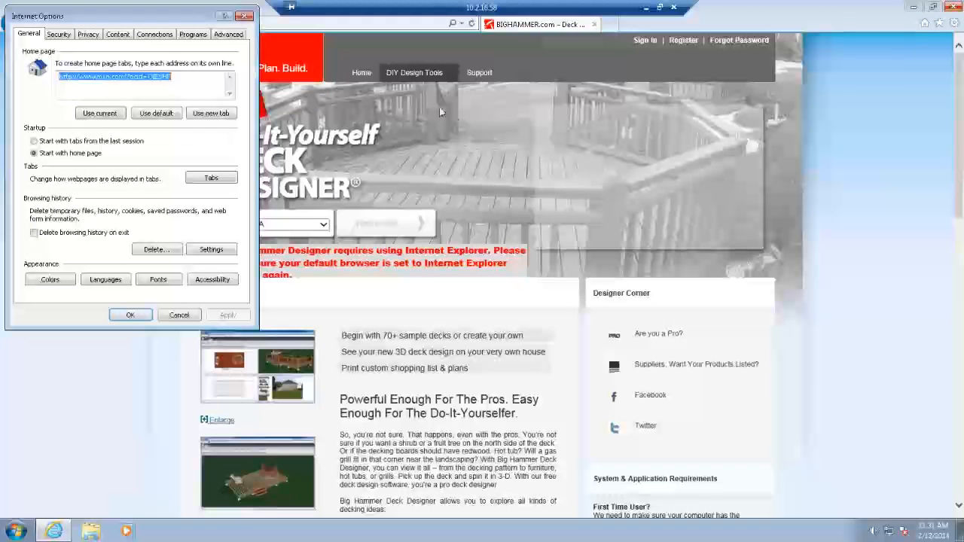
pyautogui.click(58, 33)
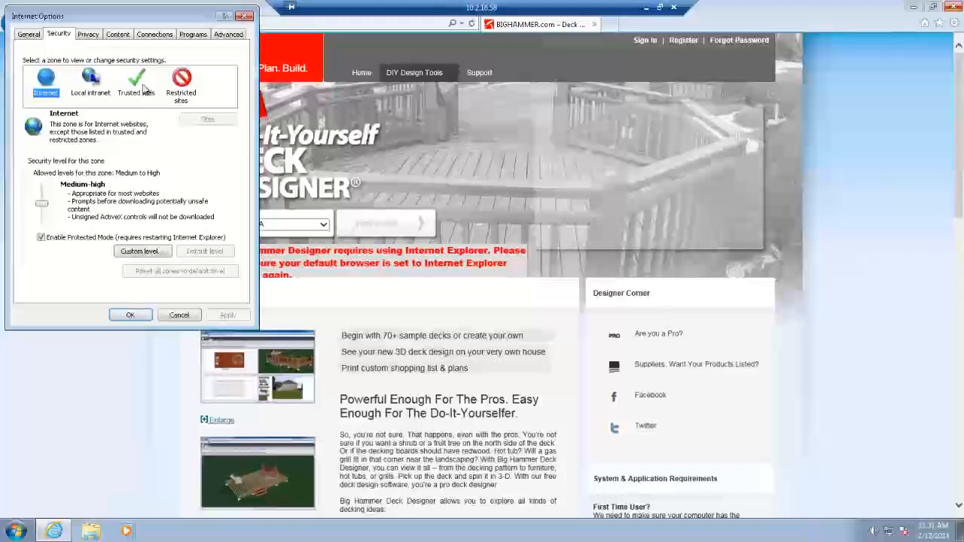
pyautogui.click(135, 83)
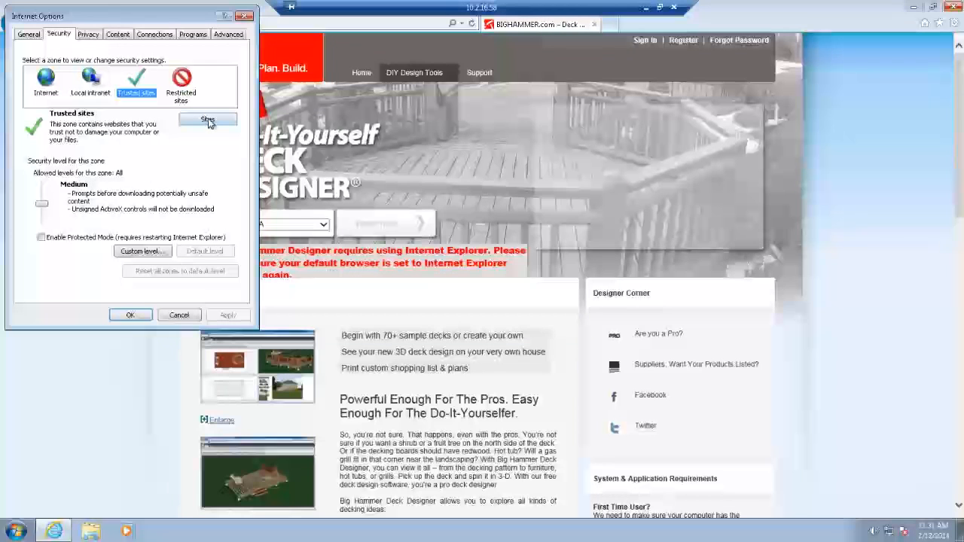
pyautogui.click(208, 120)
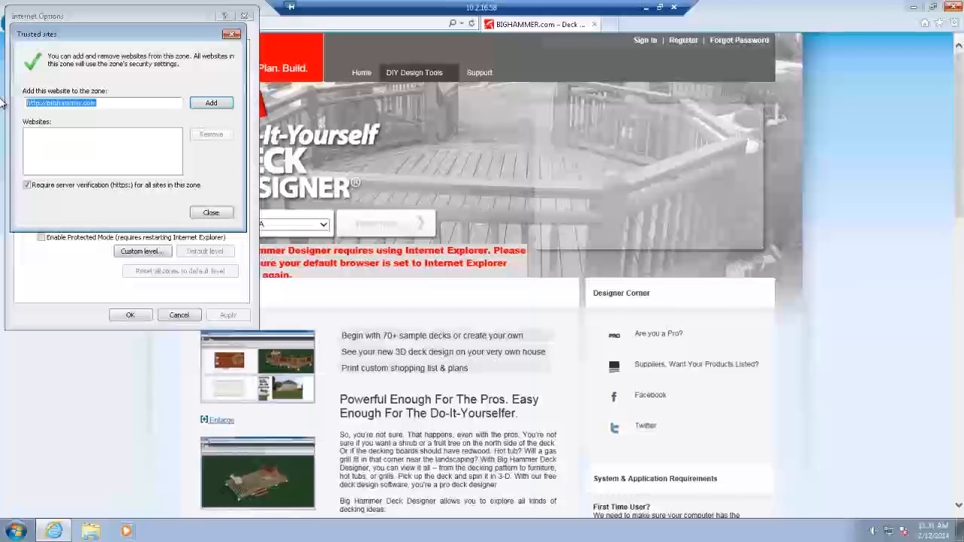
# Add *.bighammer.com to trusted sites with Require https unchecked and confirm the settings
pyautogui.write('*')
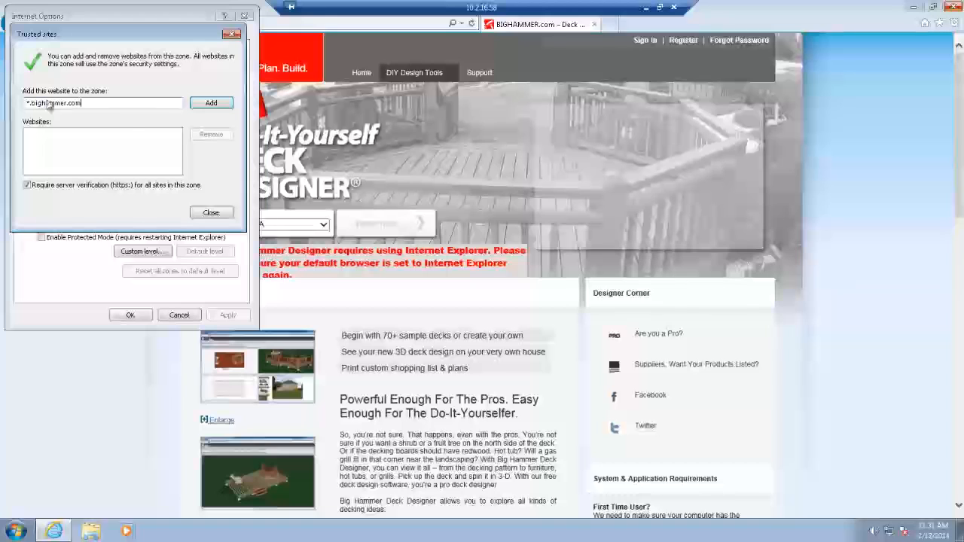
pyautogui.click(211, 102)
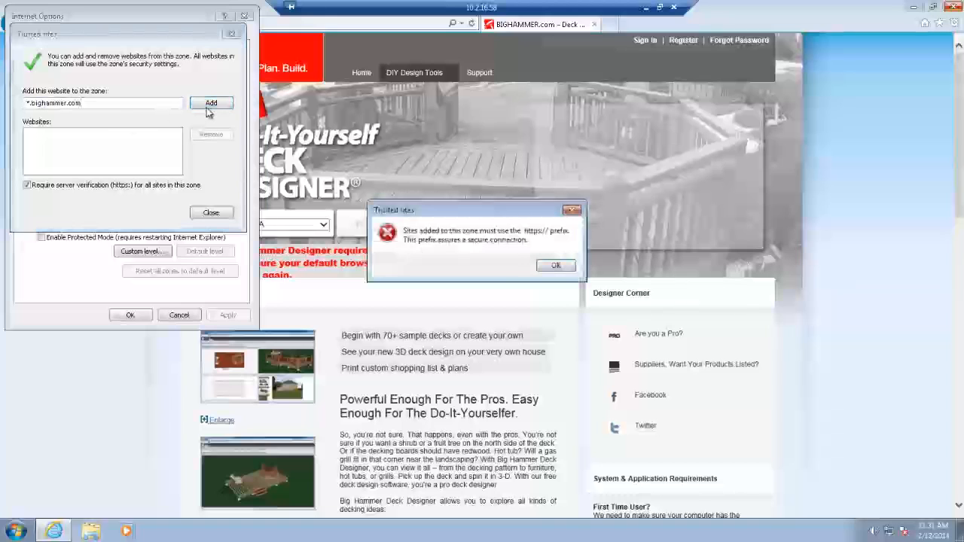
pyautogui.click(556, 265)
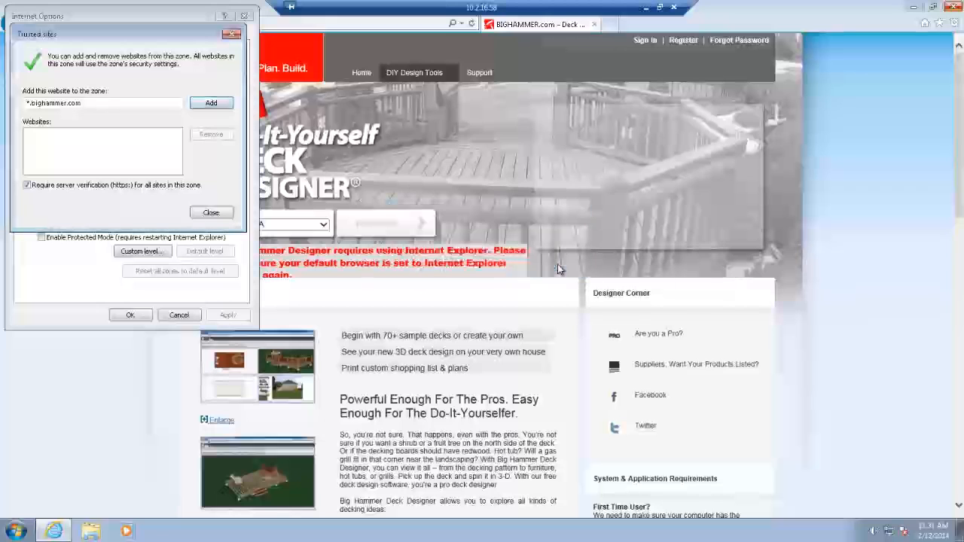
pyautogui.click(27, 184)
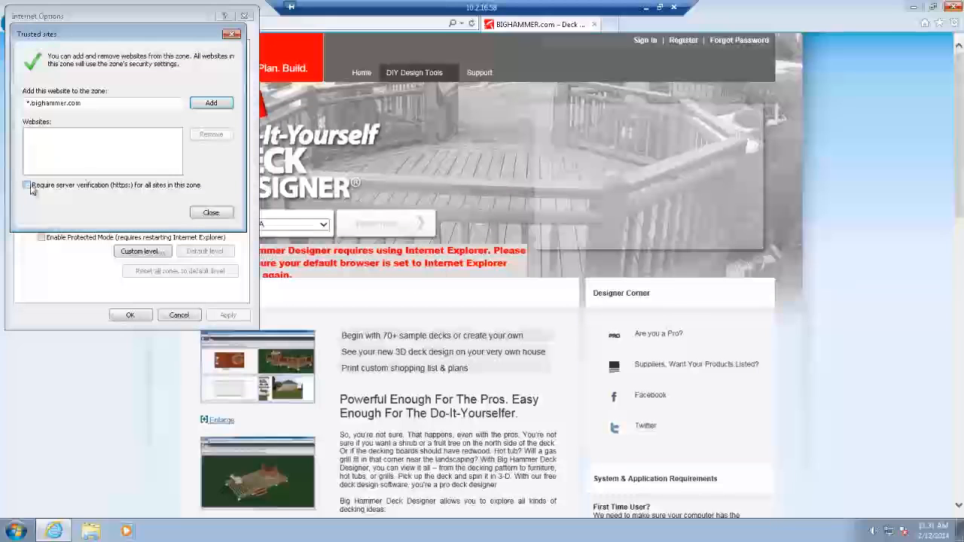
pyautogui.click(211, 103)
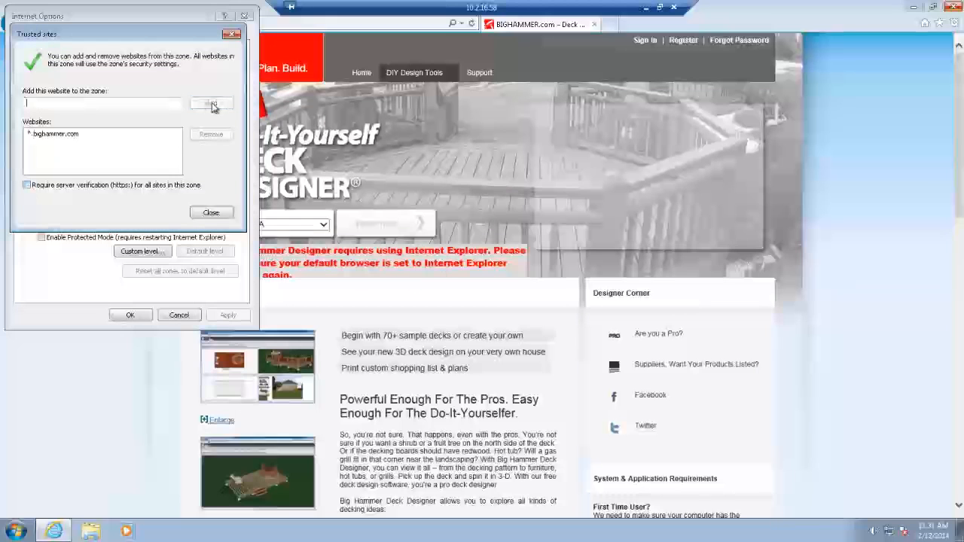
pyautogui.click(211, 211)
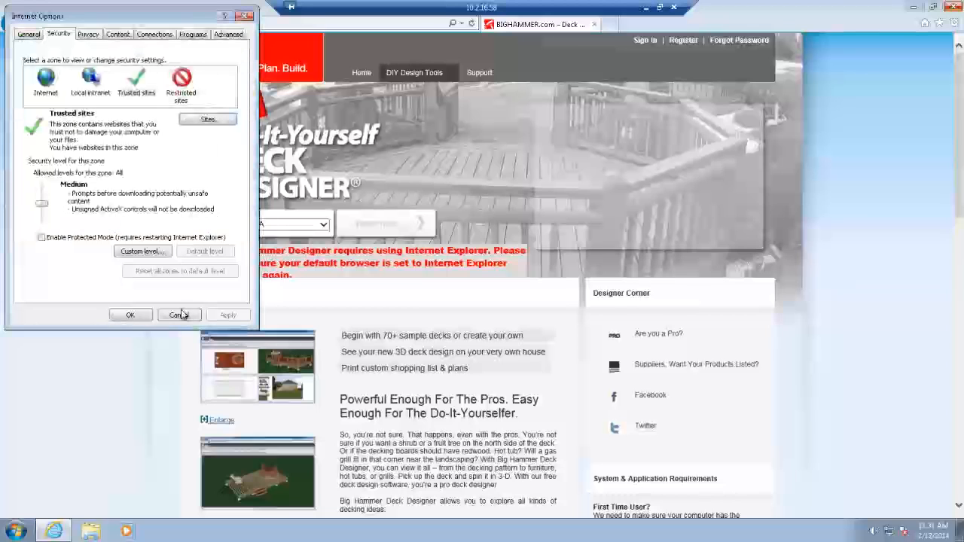
pyautogui.click(178, 315)
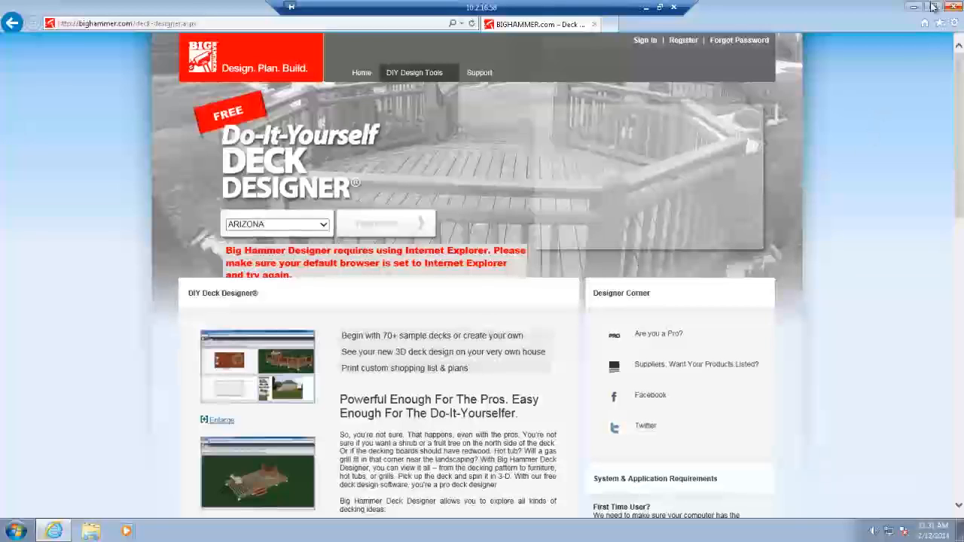
# Show the F12 developer tools and list the Browser Mode versions available to emulate
pyautogui.click(937, 22)
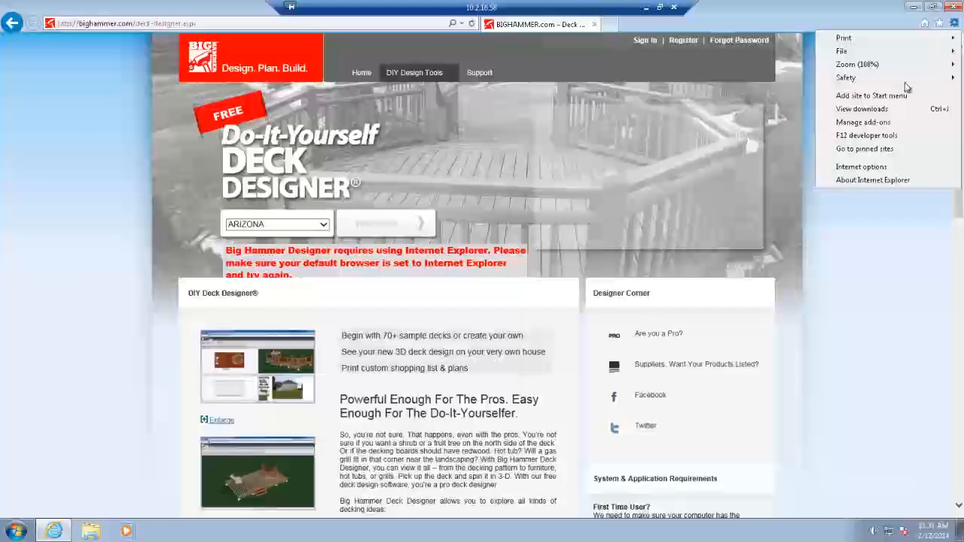
pyautogui.moveTo(863, 137)
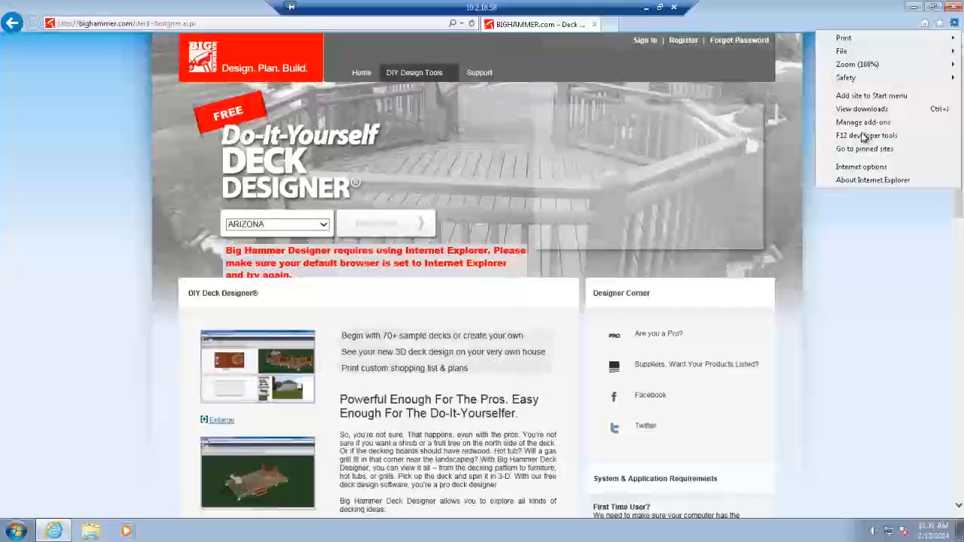
pyautogui.click(868, 135)
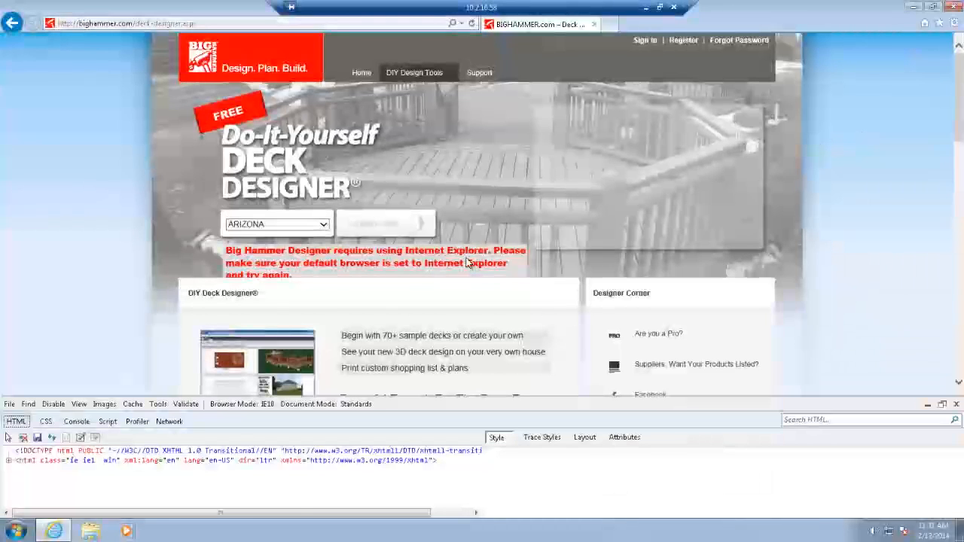
pyautogui.click(244, 404)
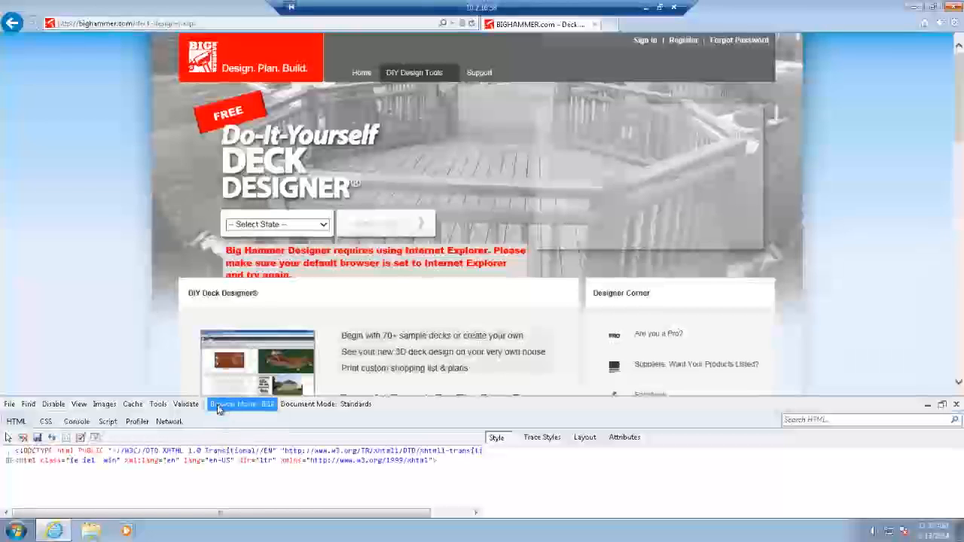
pyautogui.click(241, 404)
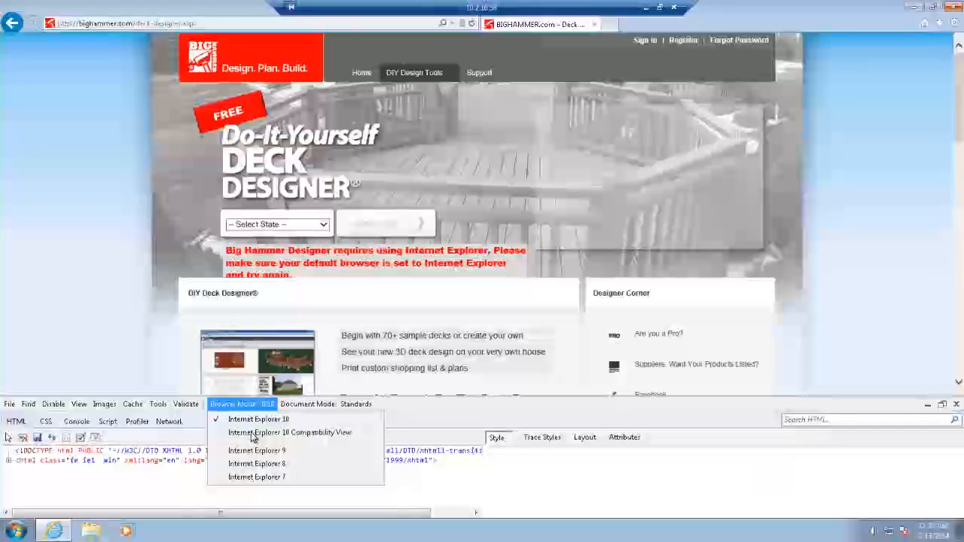
# Emulate Internet Explorer 10, pick Arizona and start the Deck Designer past the prerequisite check
pyautogui.click(290, 433)
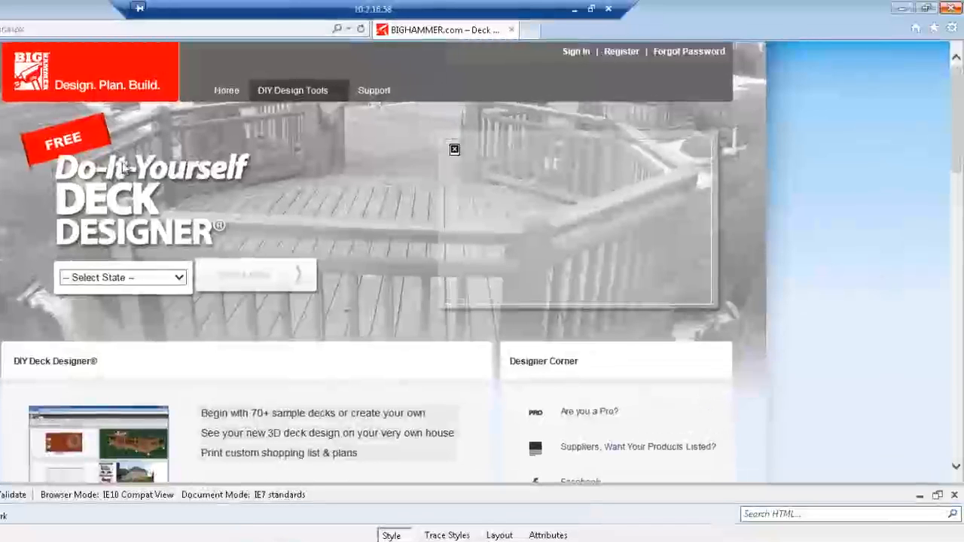
pyautogui.click(122, 277)
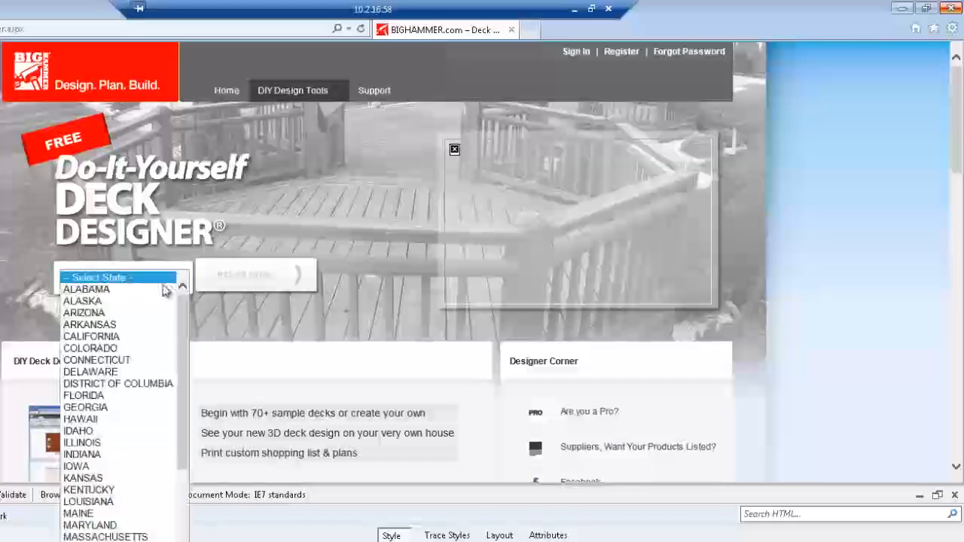
pyautogui.click(84, 312)
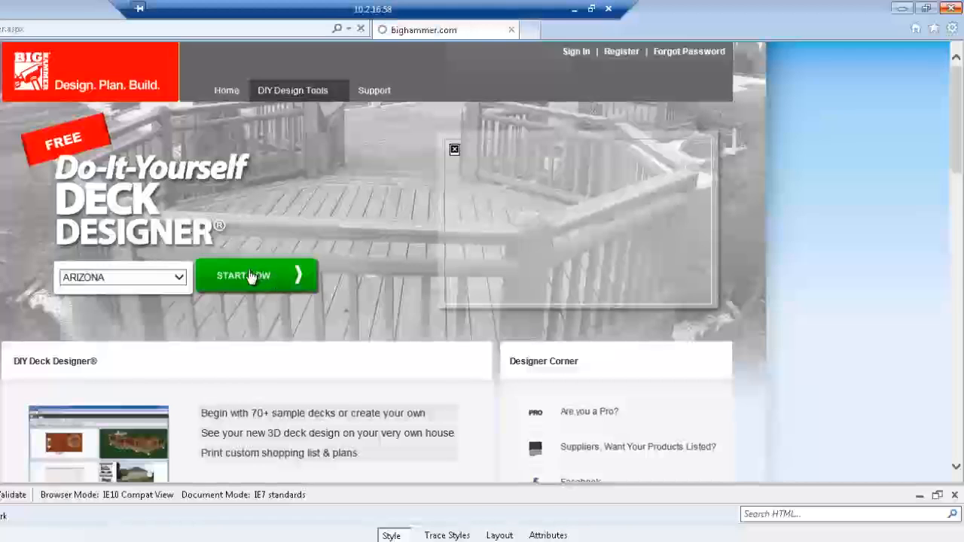
pyautogui.click(253, 274)
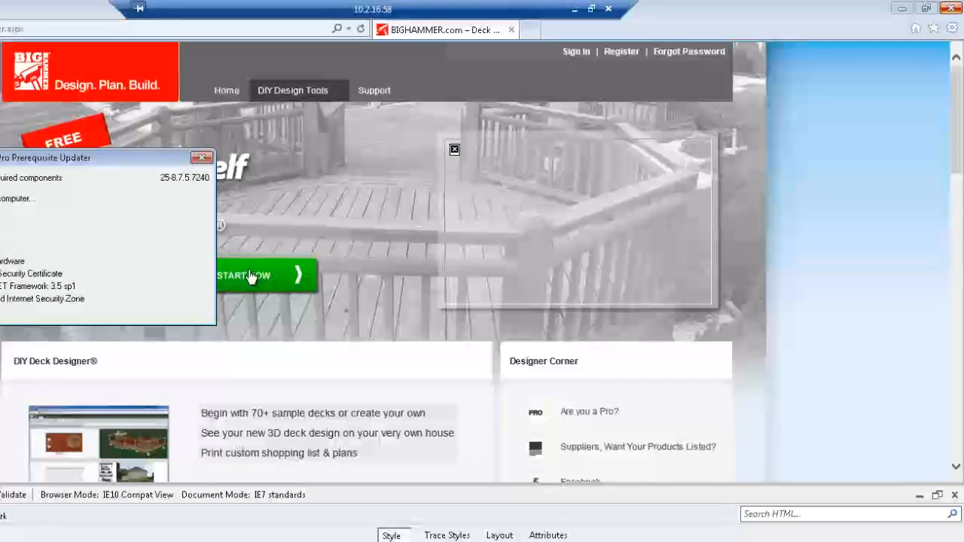
pyautogui.click(256, 274)
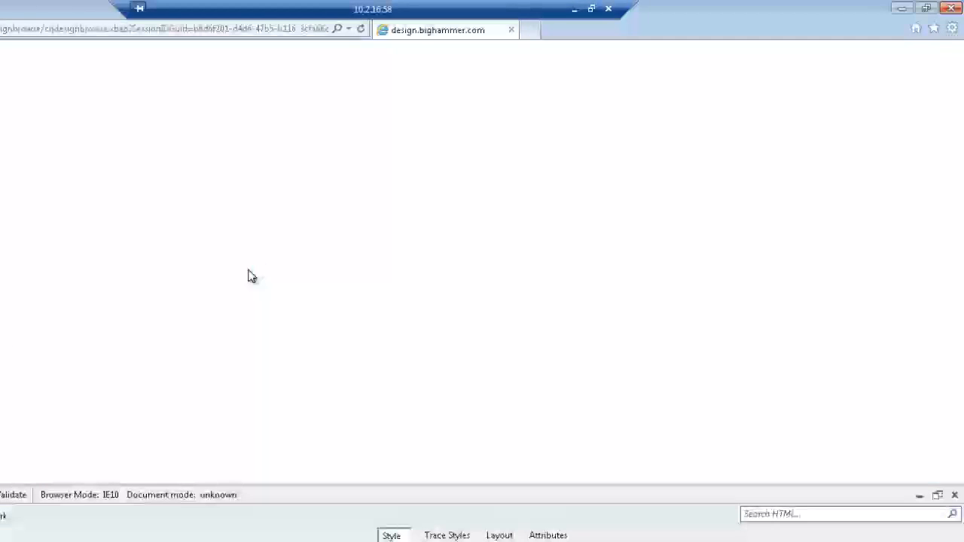